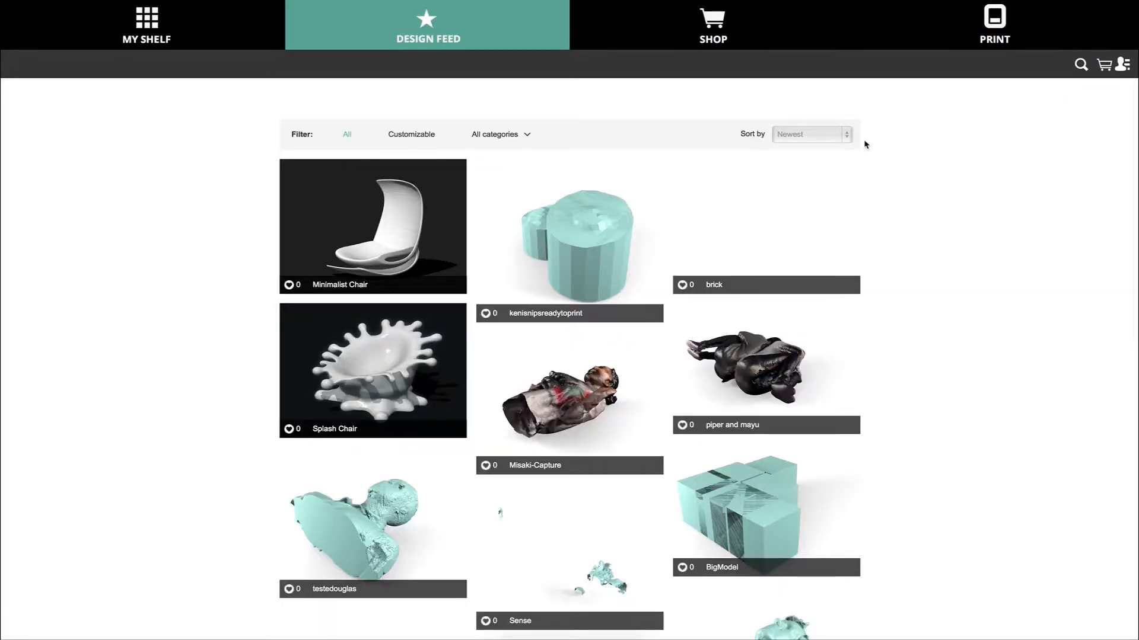
mouse_move(1105, 83)
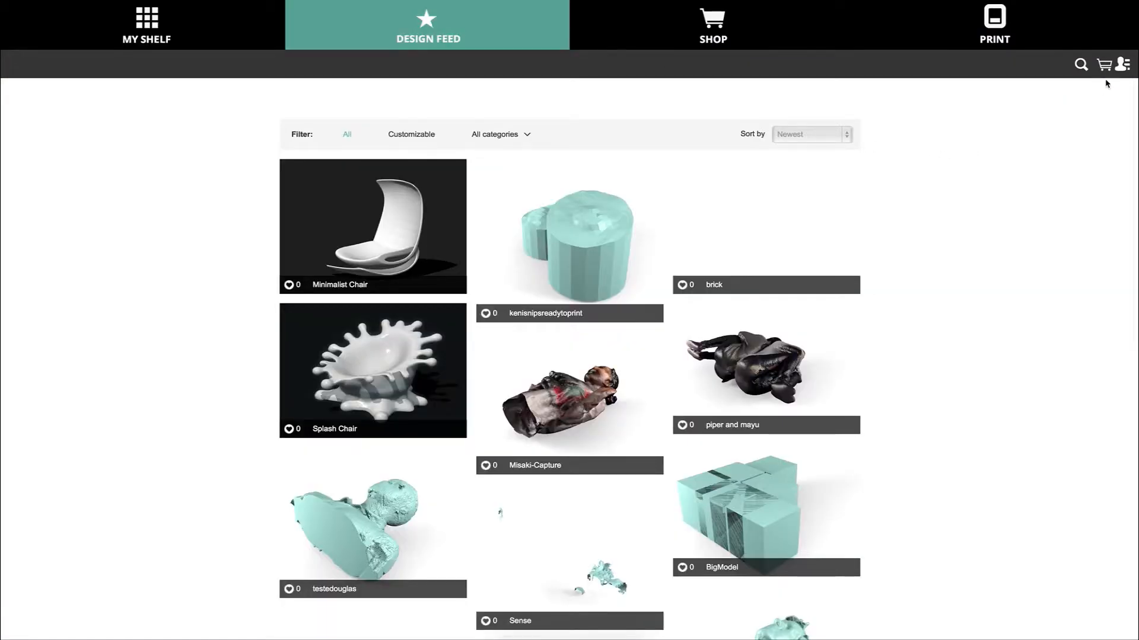
Step: Add the Splash Chair design from the feed to My Shelf via Print at Home, Print Later
click(1125, 64)
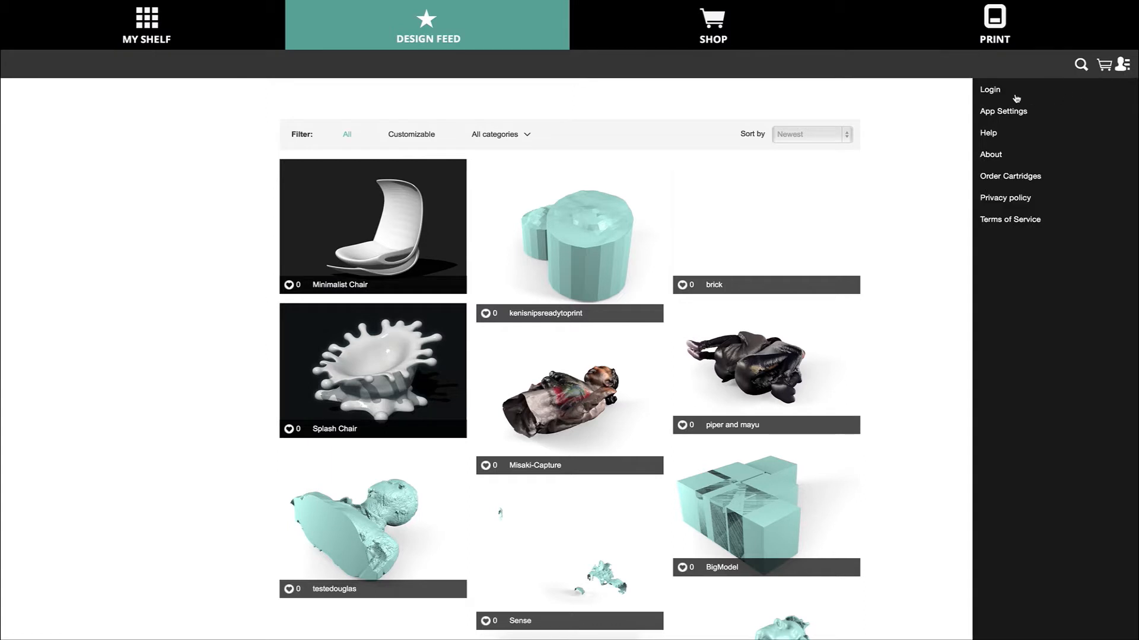
click(989, 89)
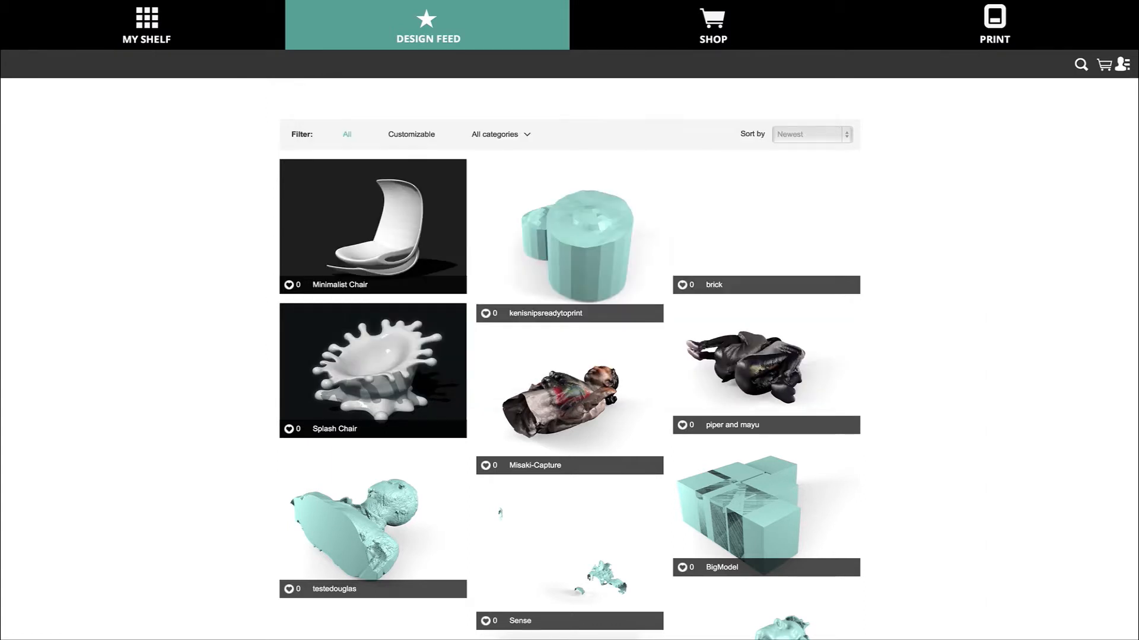
click(373, 369)
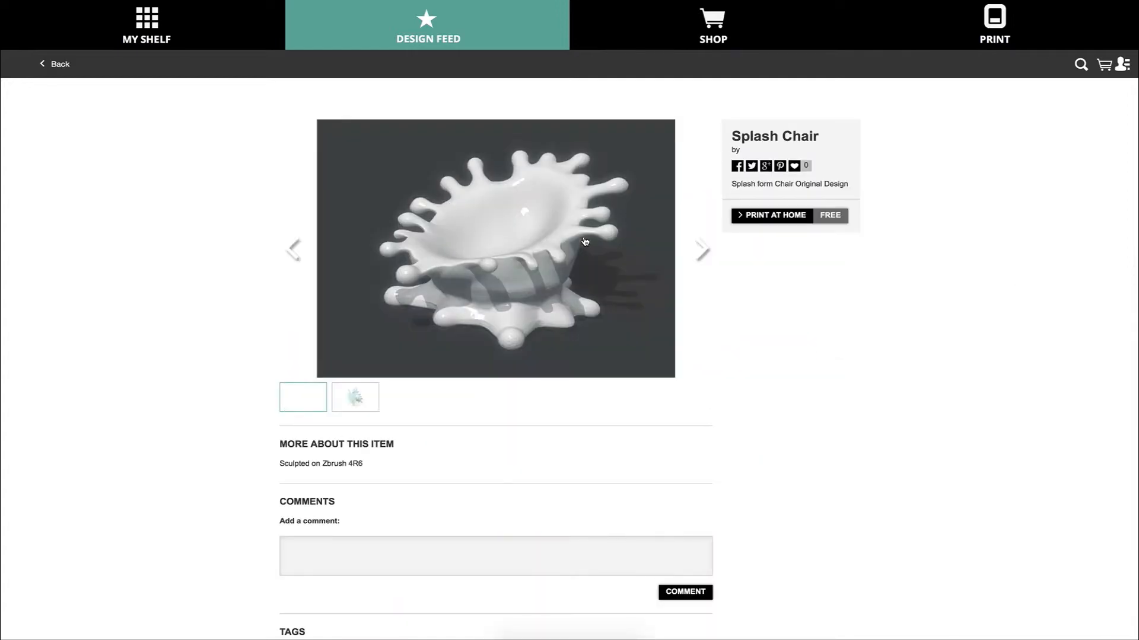
click(773, 215)
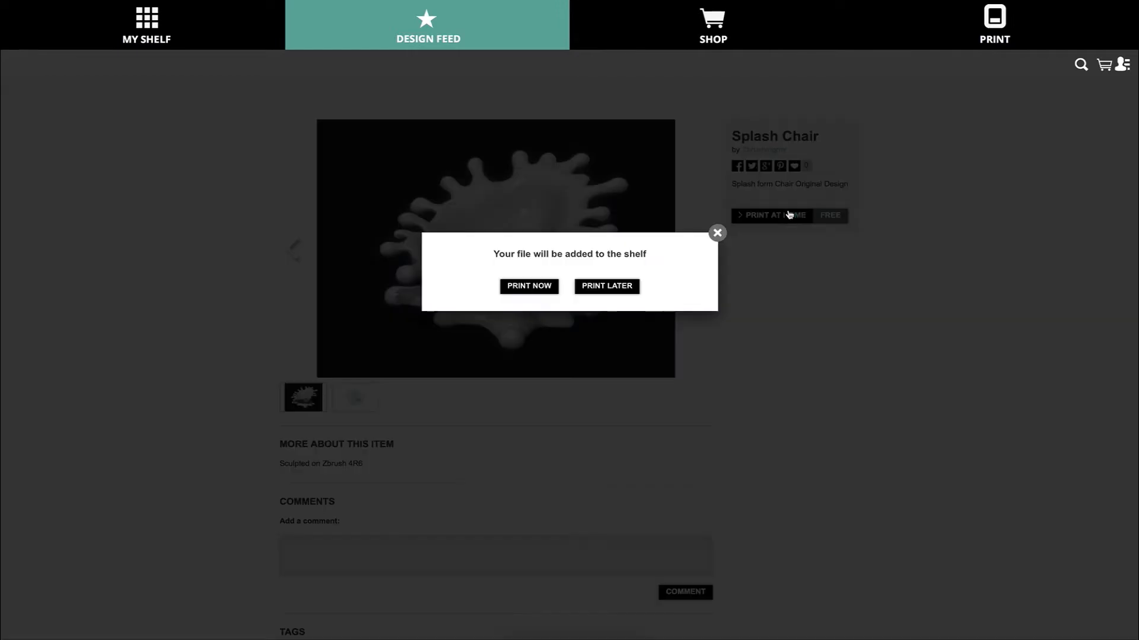
click(605, 285)
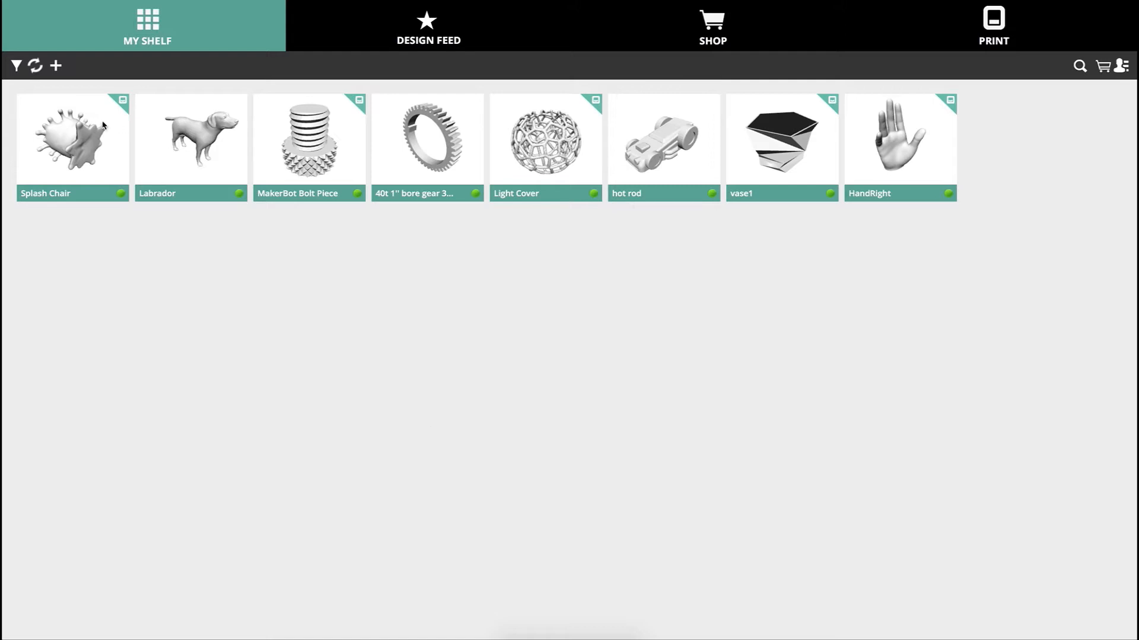
Step: Load the Splash Chair from My Shelf onto the Offline Cube's build plate with Print Now
click(72, 139)
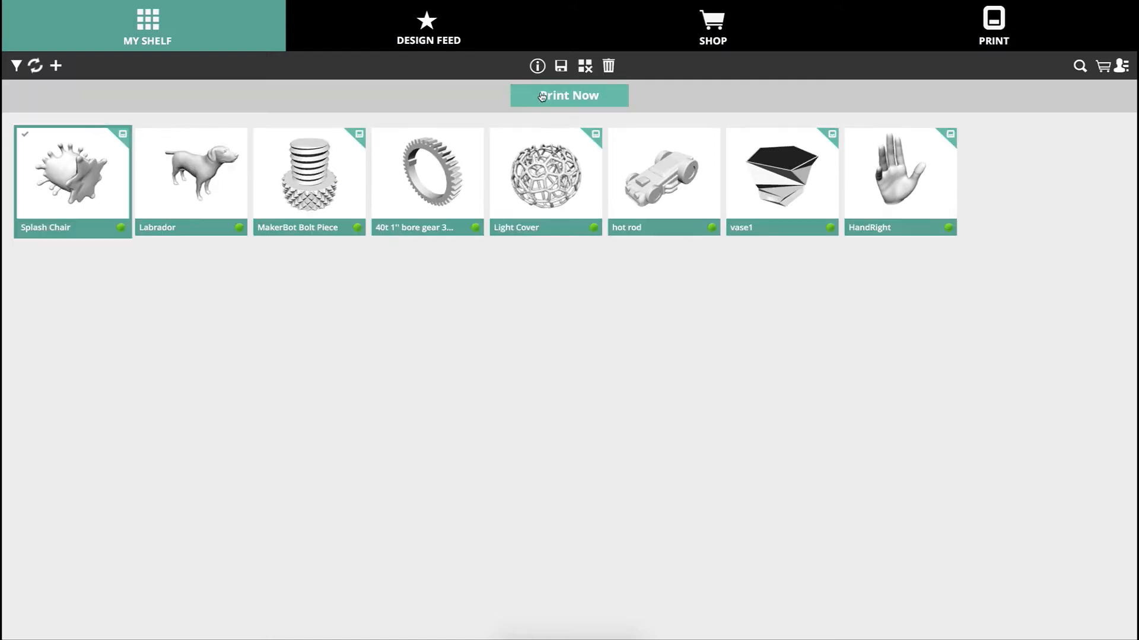
click(569, 95)
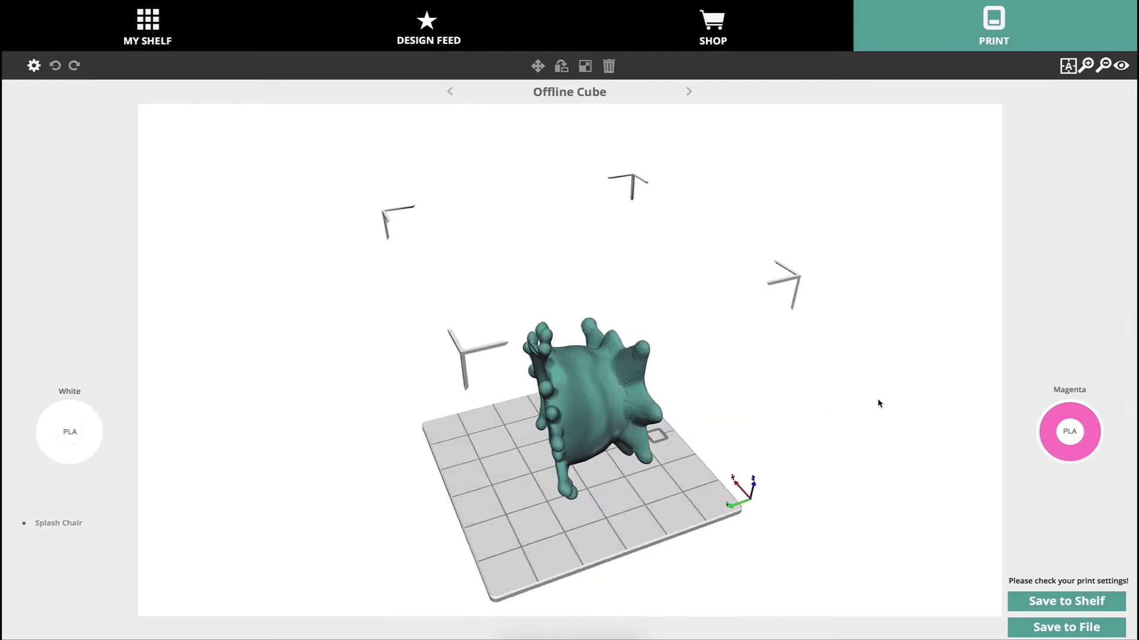
Step: Rotate the Splash Chair upright on the plate and open the PLA/ABS colour chooser
click(537, 66)
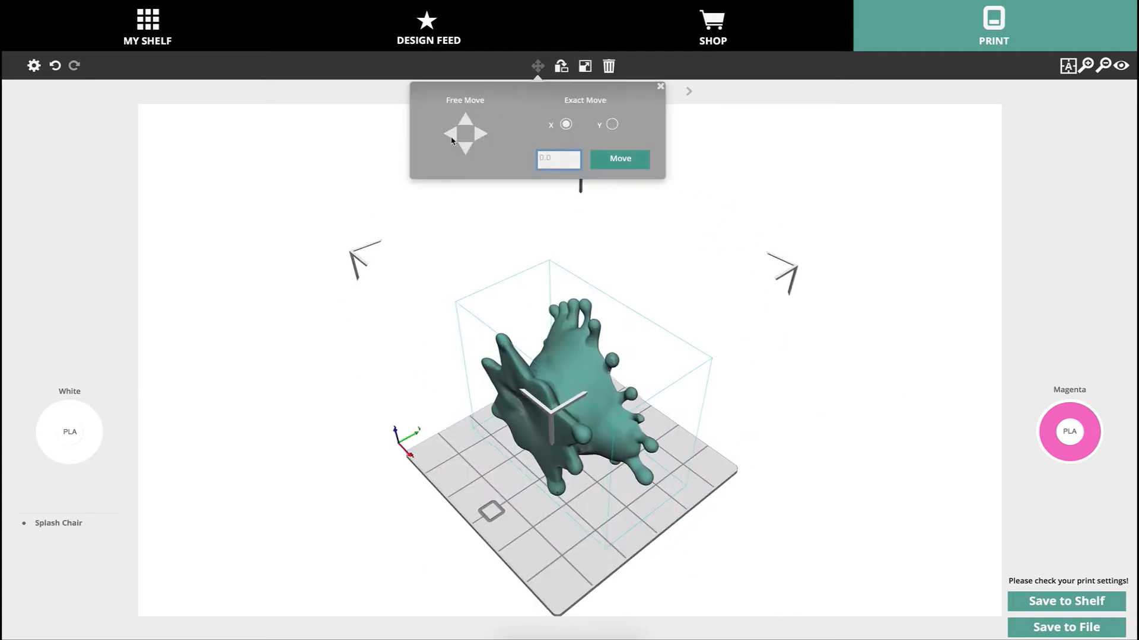
click(559, 66)
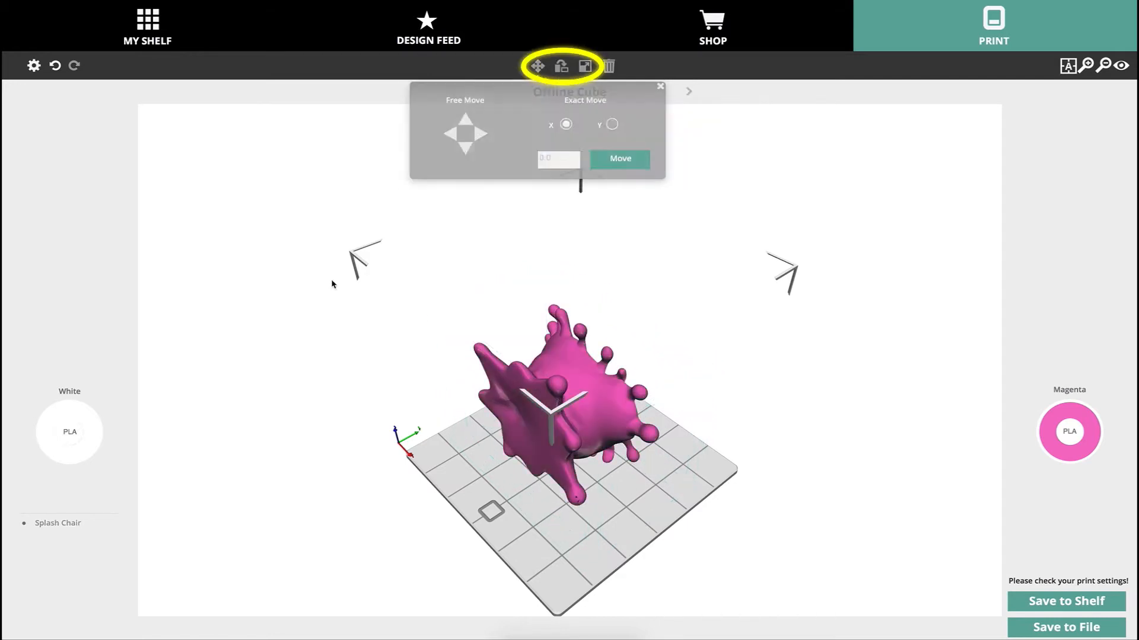
click(560, 66)
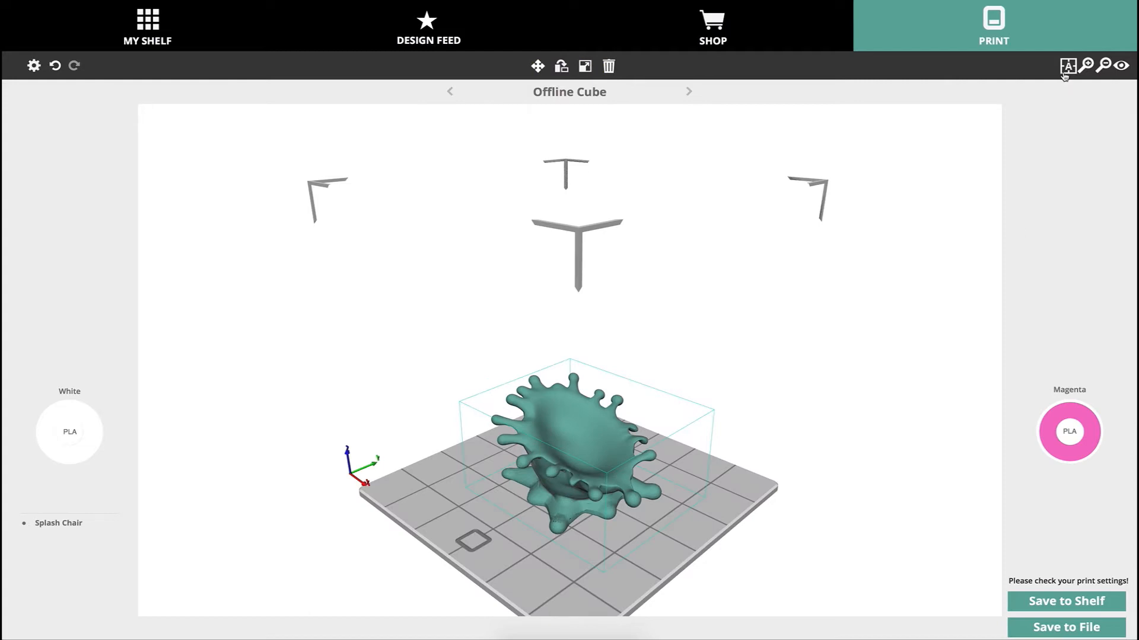
click(1068, 65)
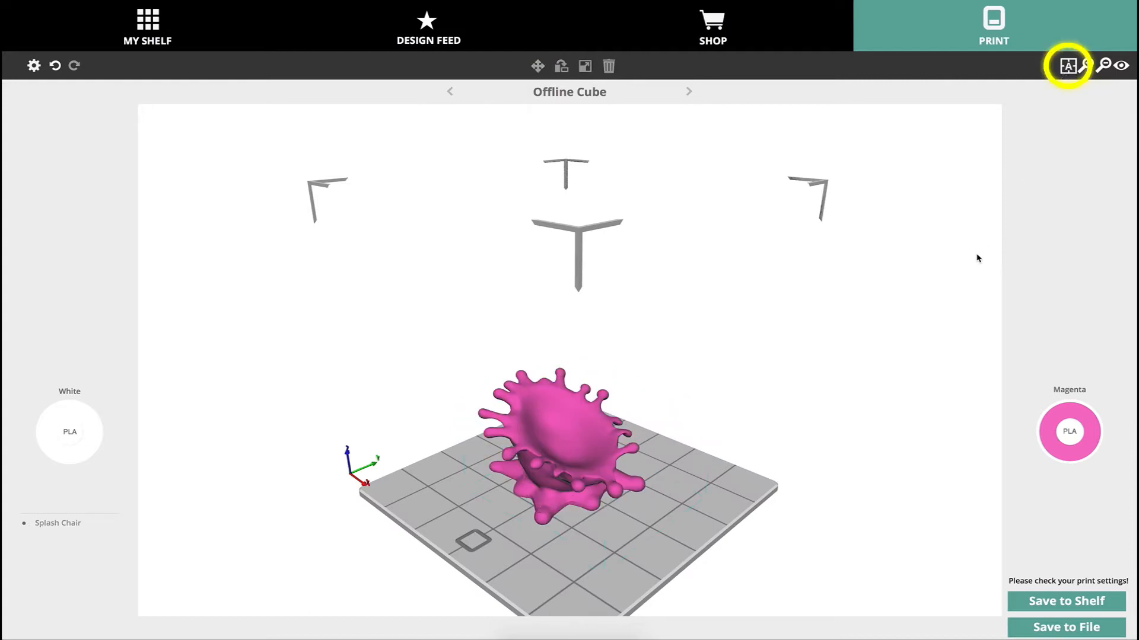
click(1068, 65)
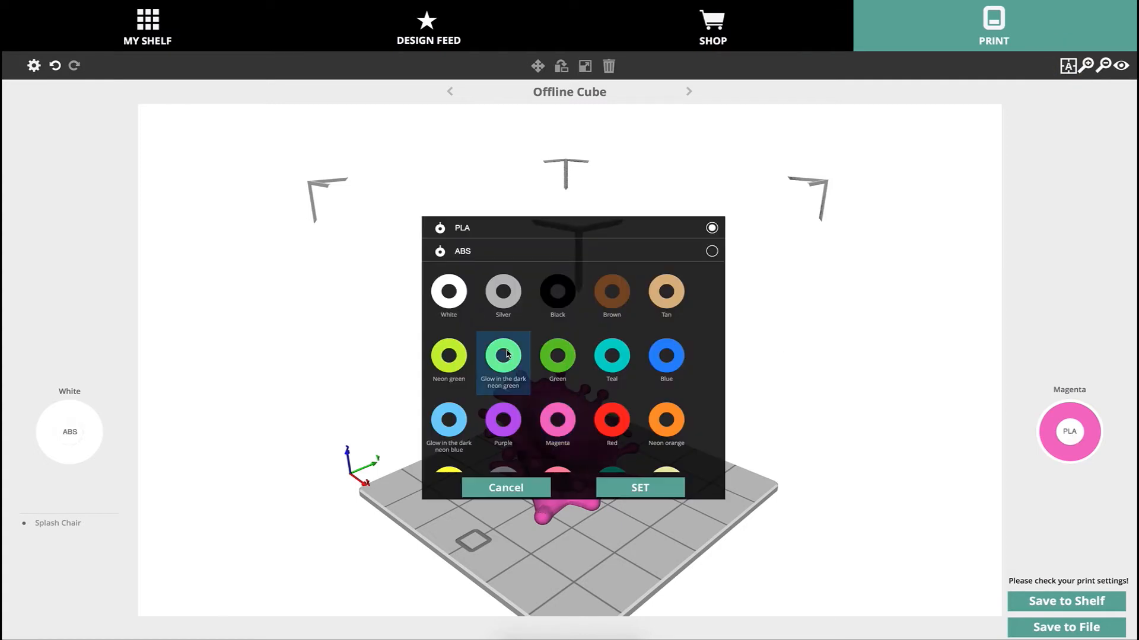
Step: Set materials to purple PLA and glow-in-the-dark neon green ABS, then review Print Settings
click(712, 250)
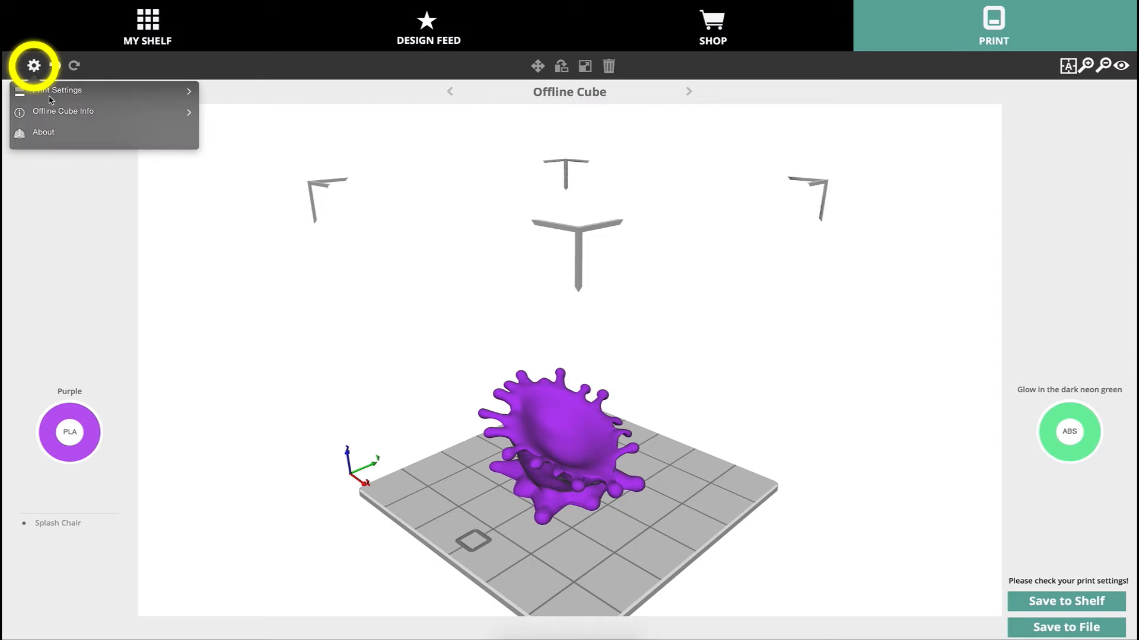
click(52, 90)
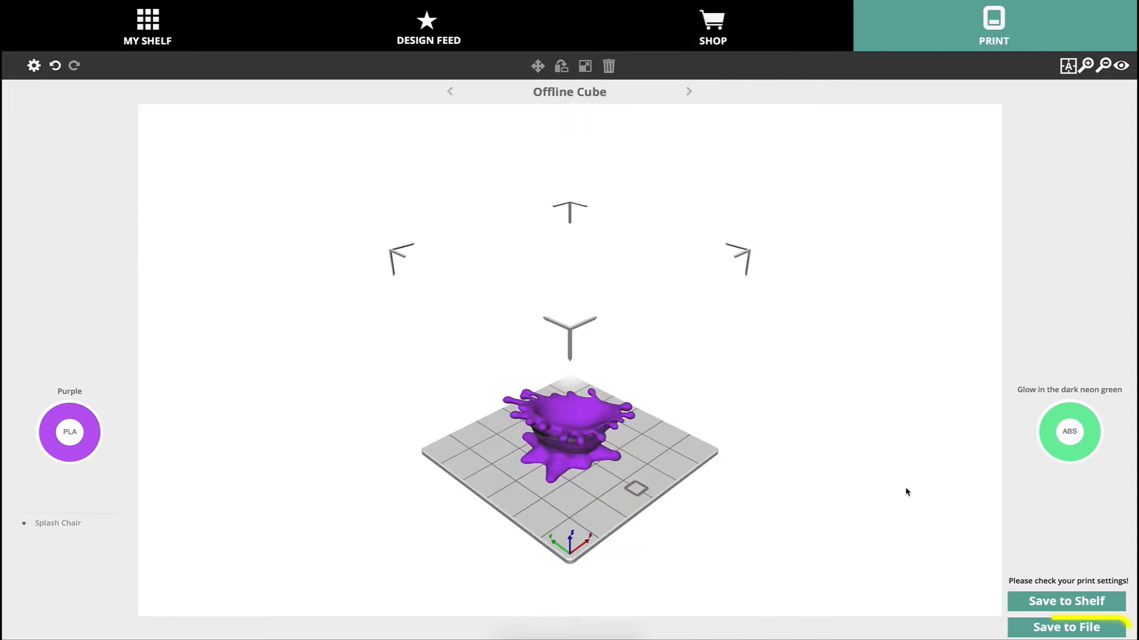
Step: Save the Splash Chair print job to file, accepting the multi-material warning
click(1066, 627)
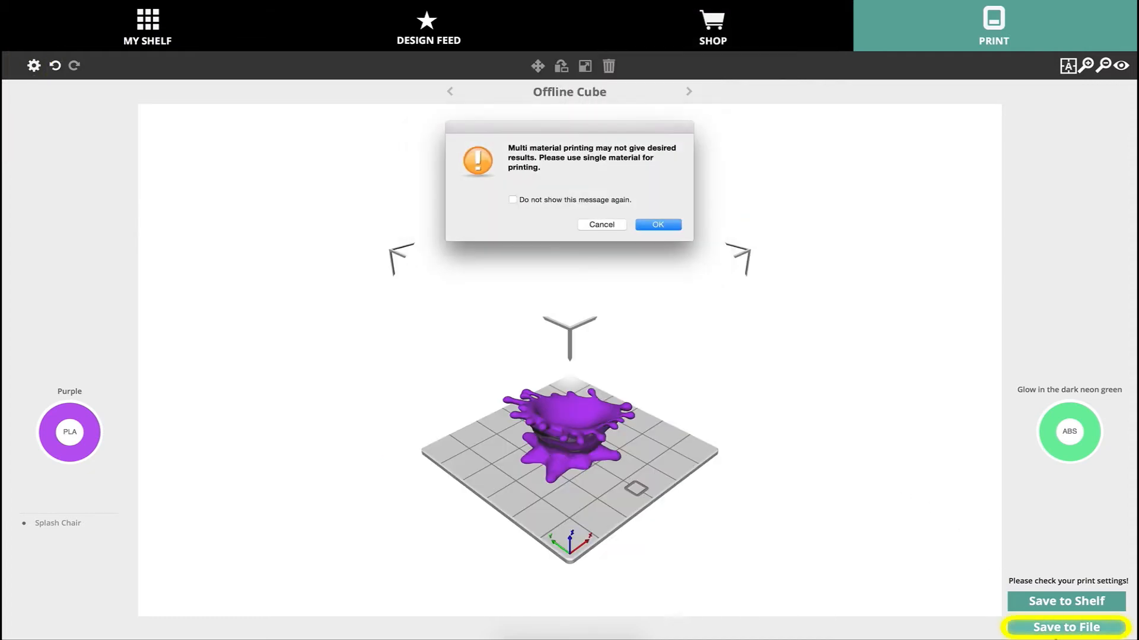
click(656, 224)
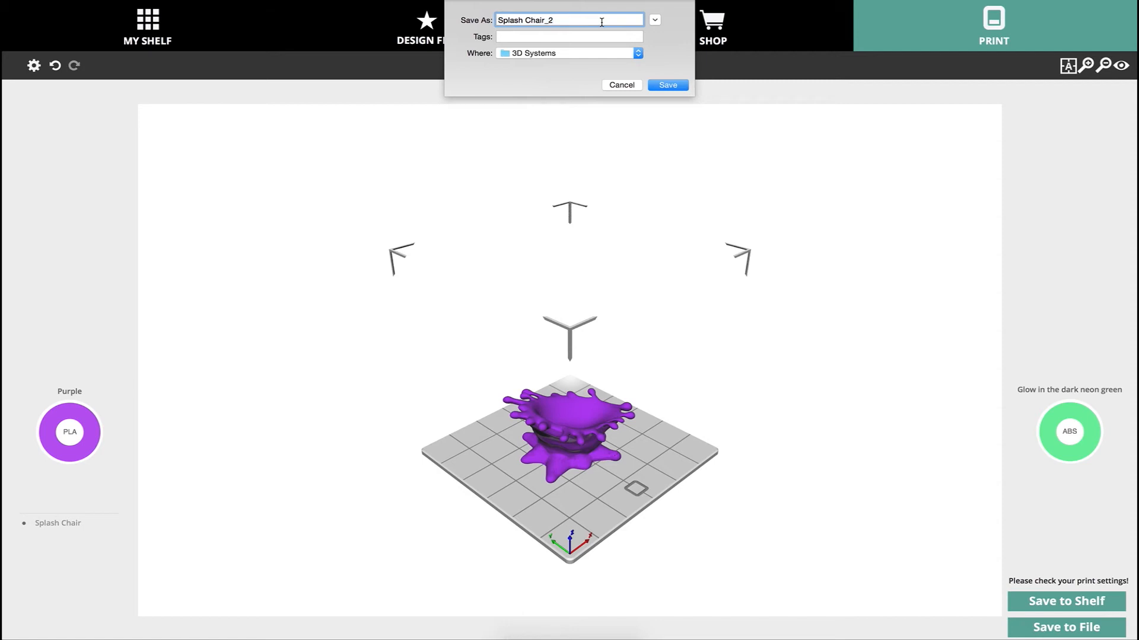
click(666, 85)
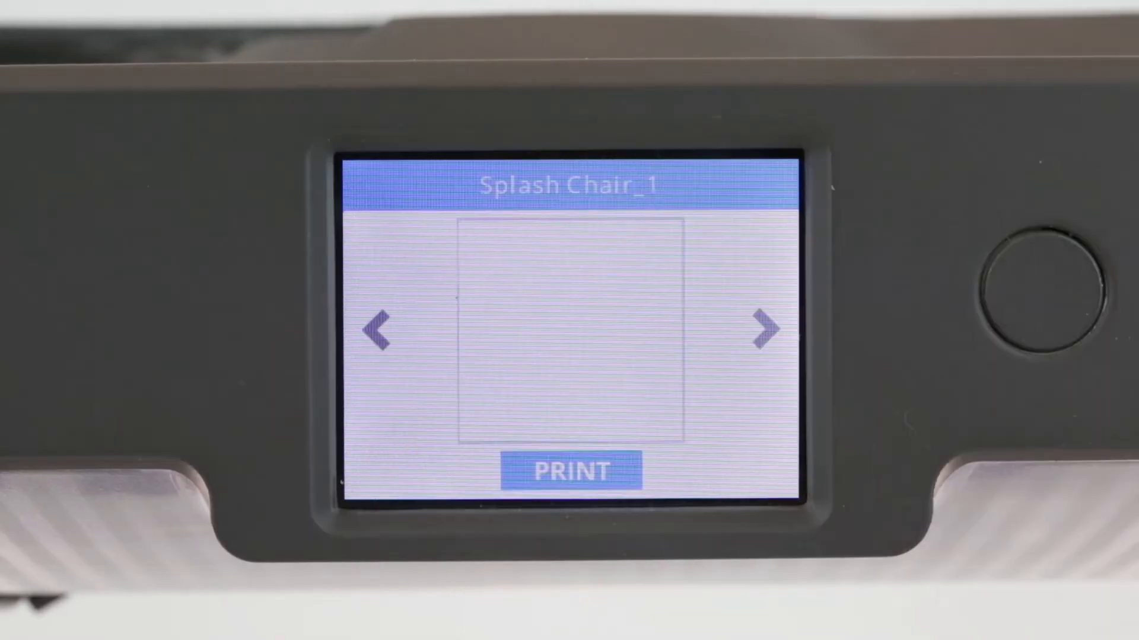
Step: Start printing Splash Chair_1 from the Cube printer screen
click(571, 471)
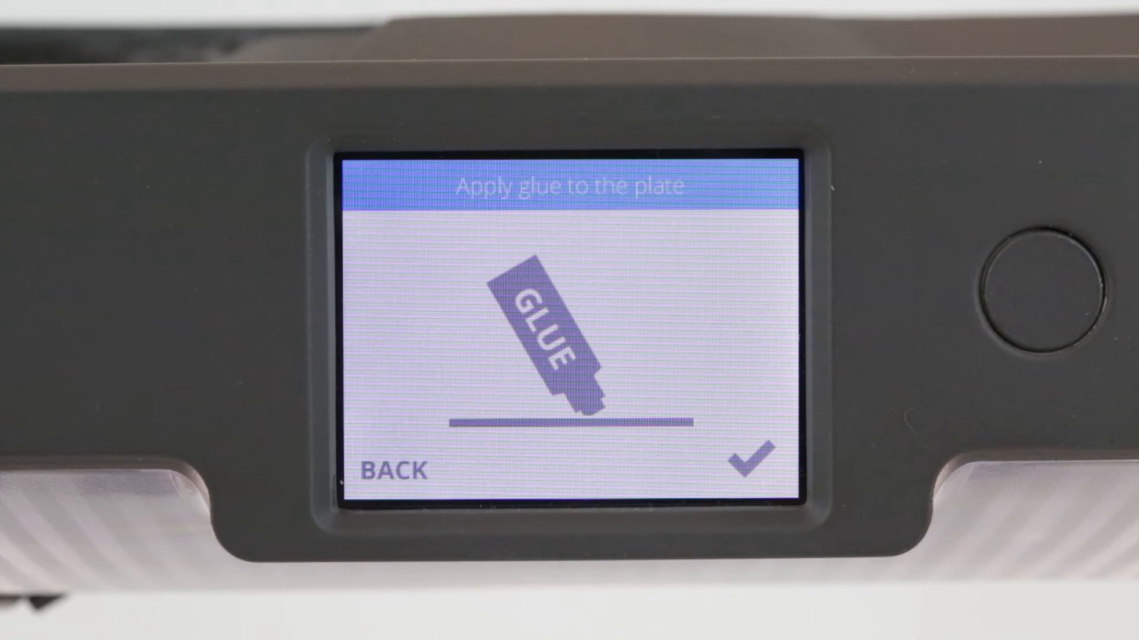
Step: Confirm glue has been applied to the build plate
click(751, 459)
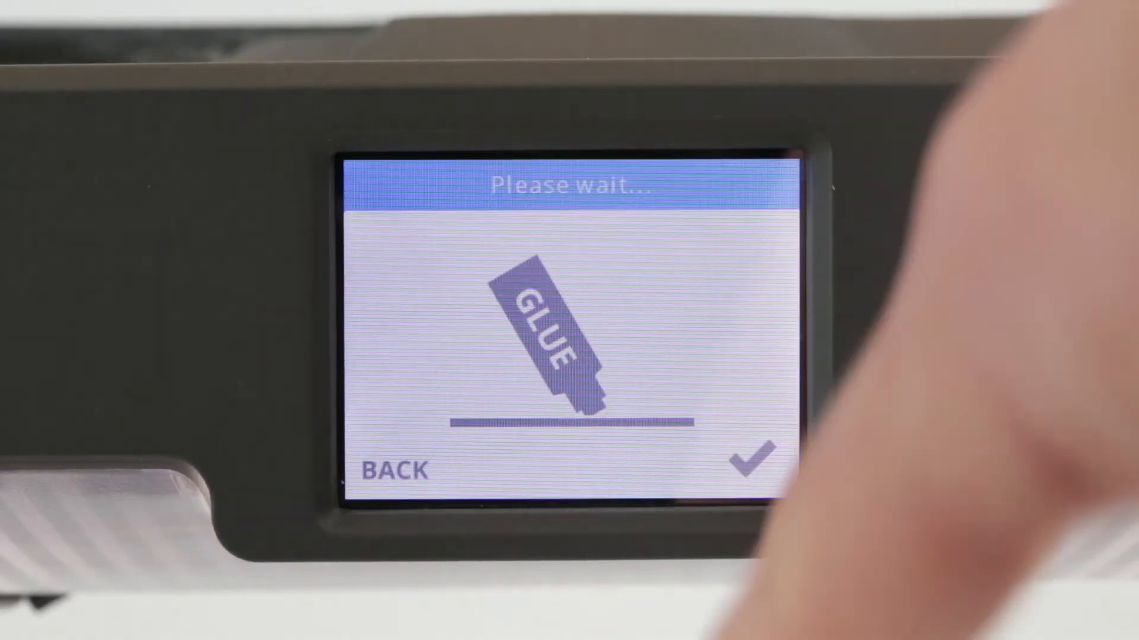